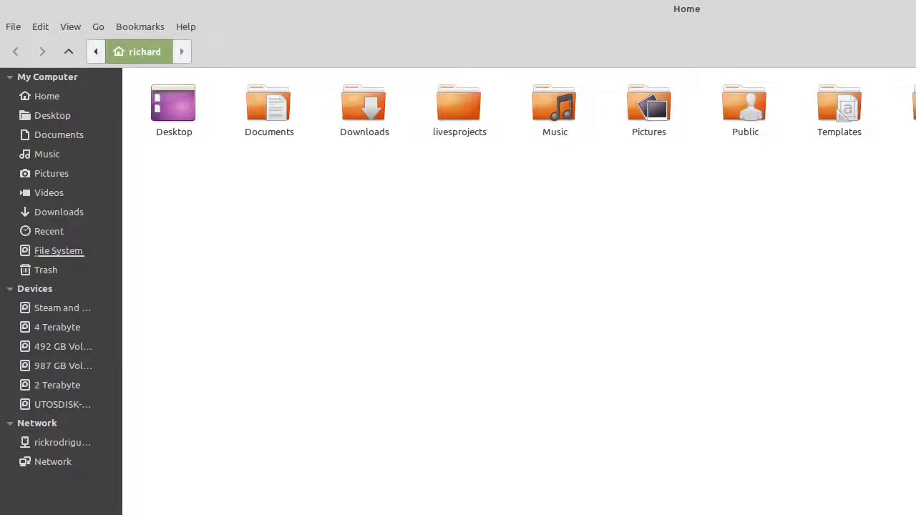
mouse_move(57, 327)
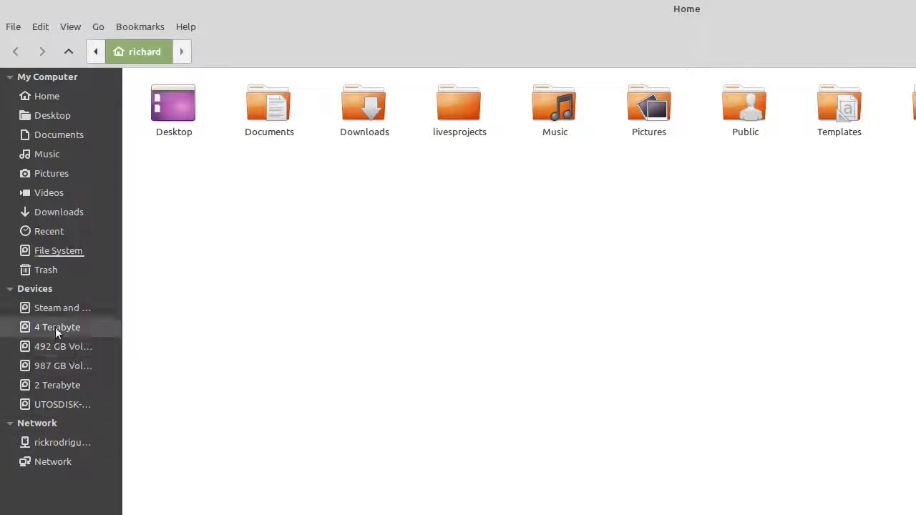
mouse_move(57, 327)
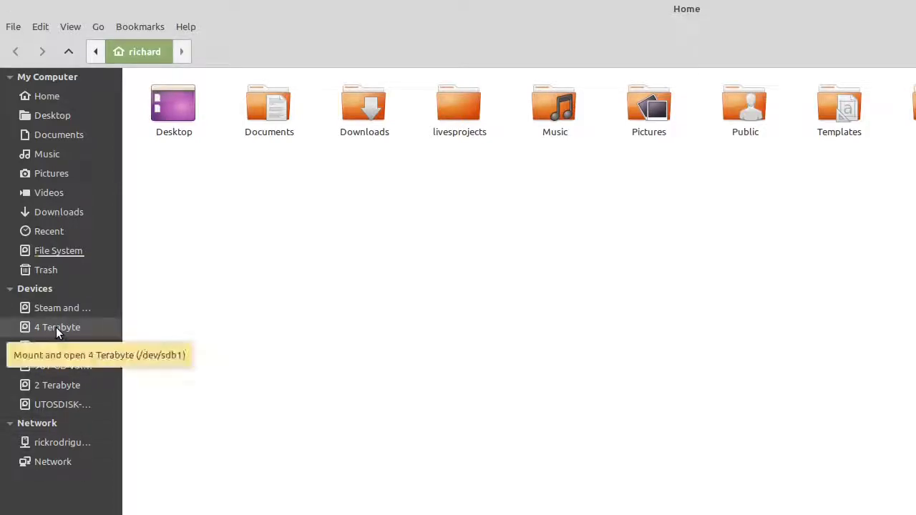
Mount 4 Terabyte, Steam and other games, and 2 Terabyte from the sidebar, returning to 4 Terabyte
click(57, 327)
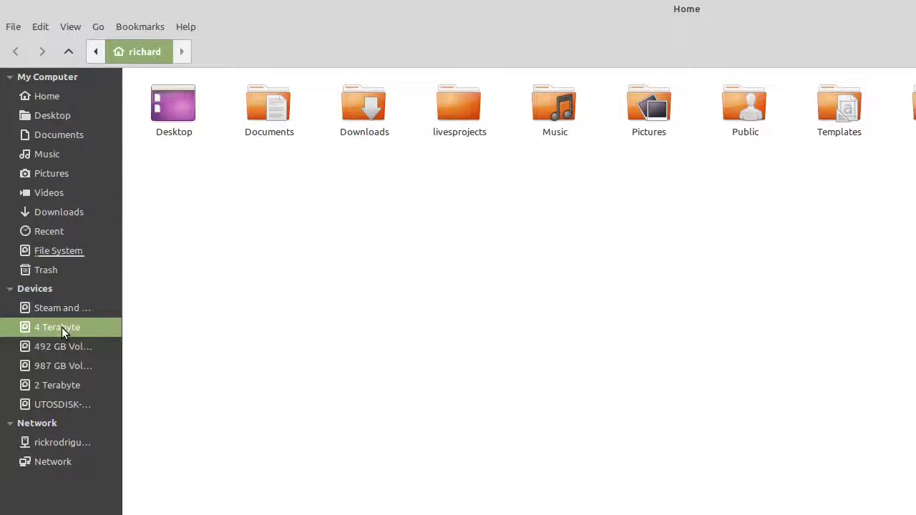
click(58, 326)
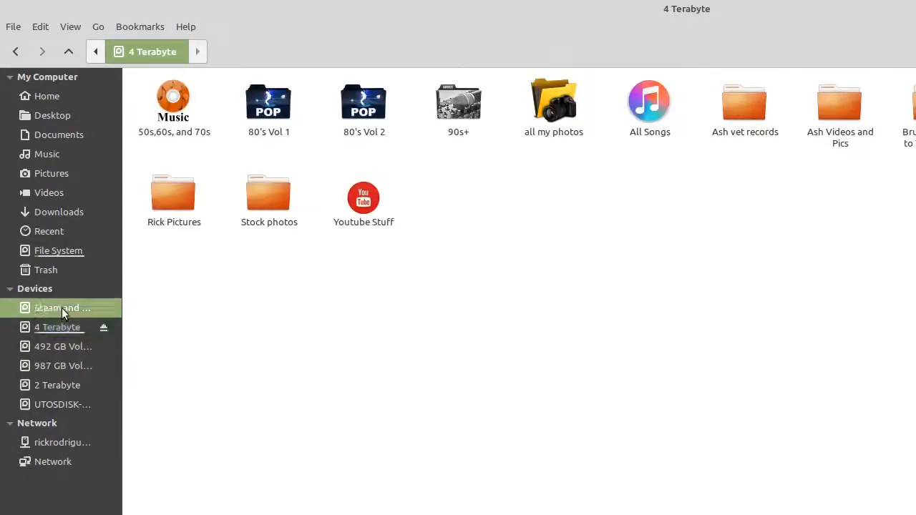
click(63, 308)
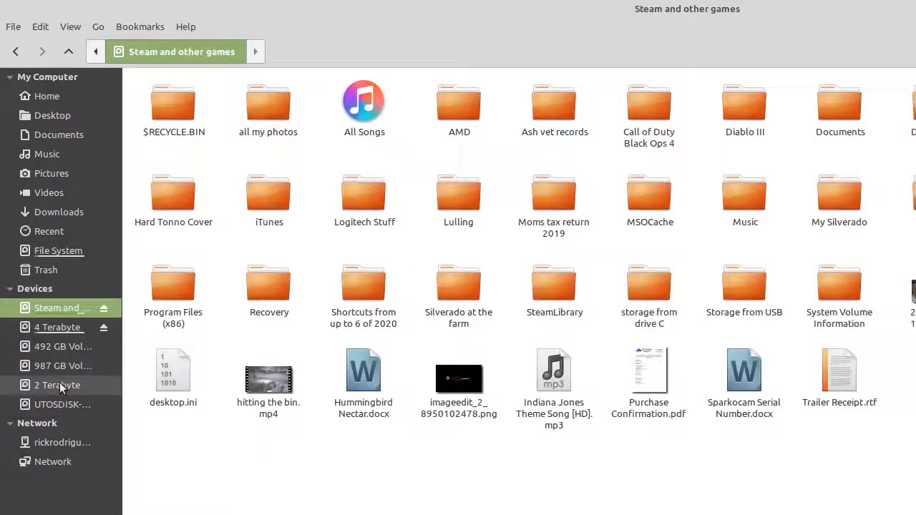
click(57, 385)
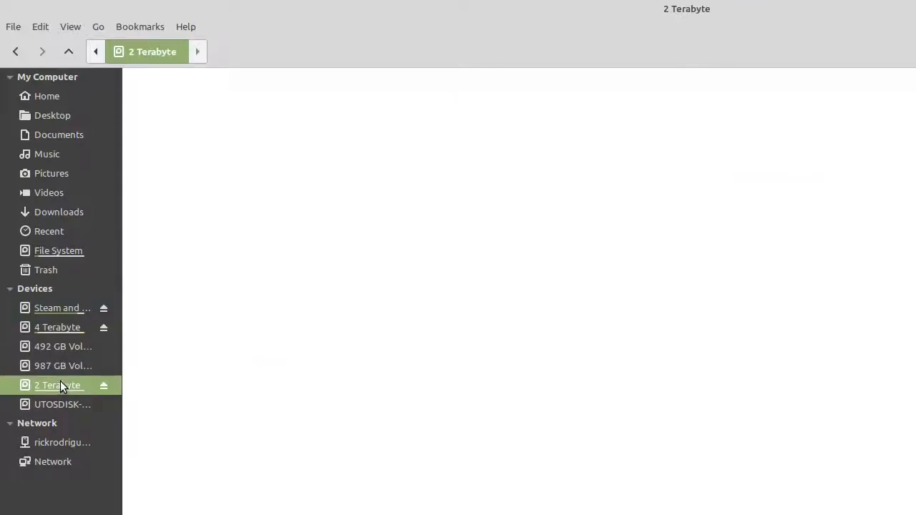
click(58, 326)
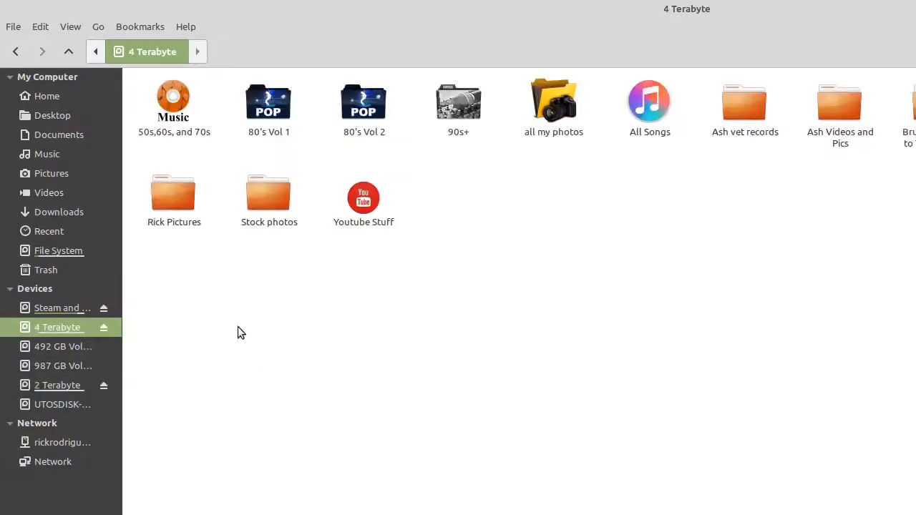
mouse_move(137, 321)
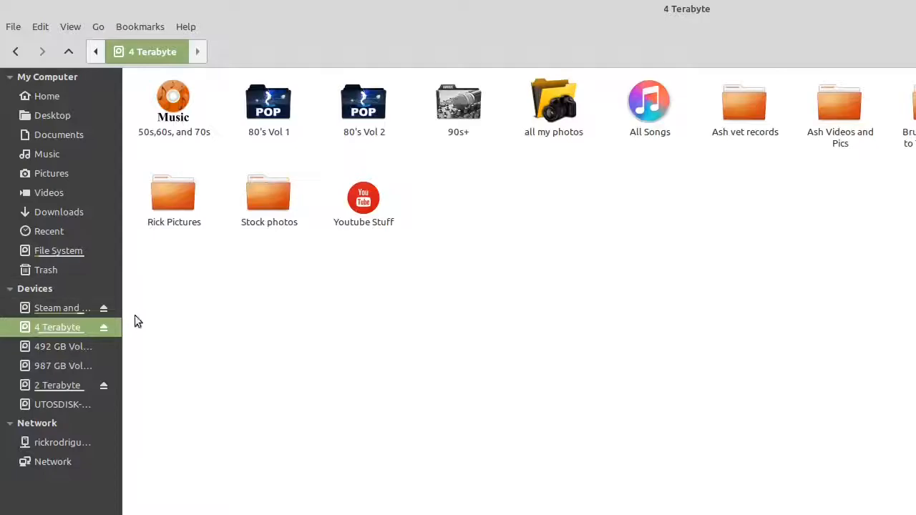
mouse_move(149, 332)
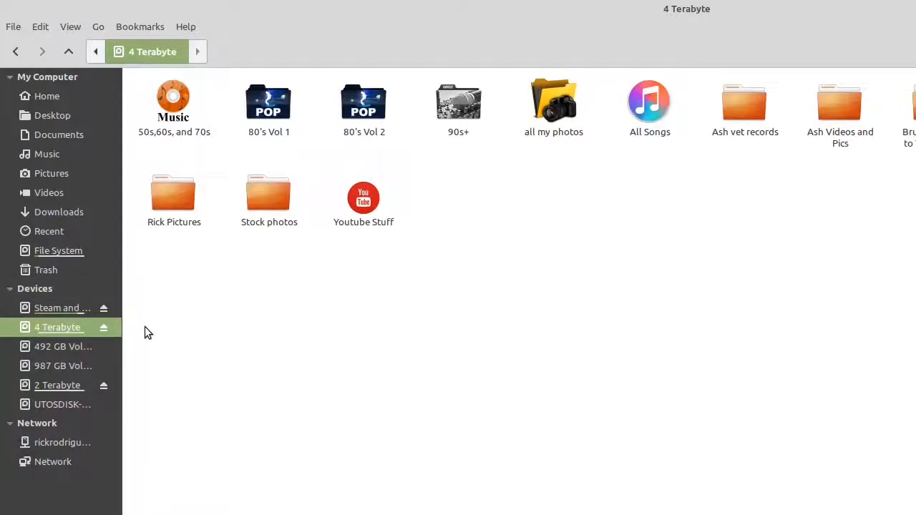
mouse_move(451, 189)
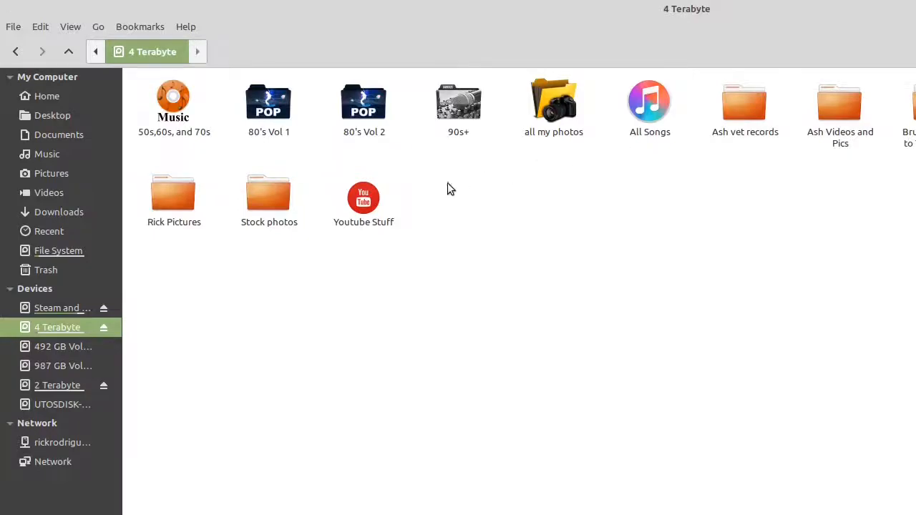
right_click(458, 100)
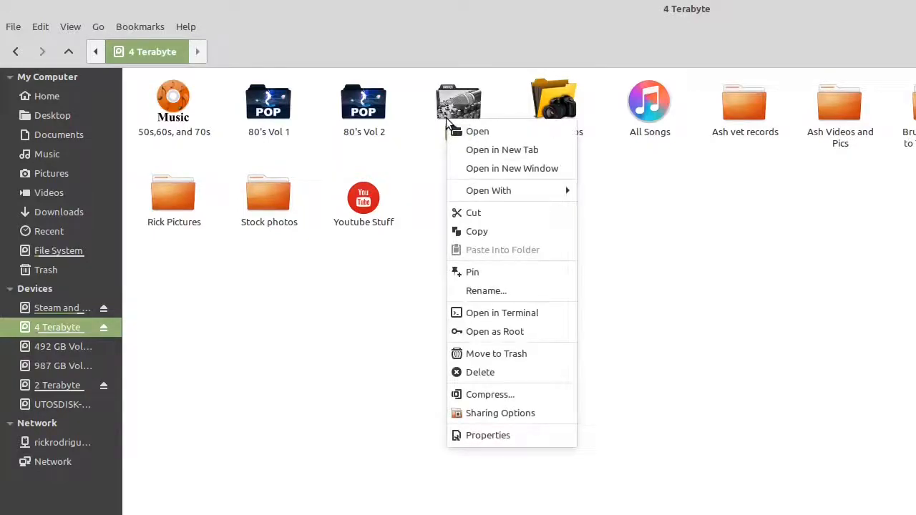
mouse_move(487, 290)
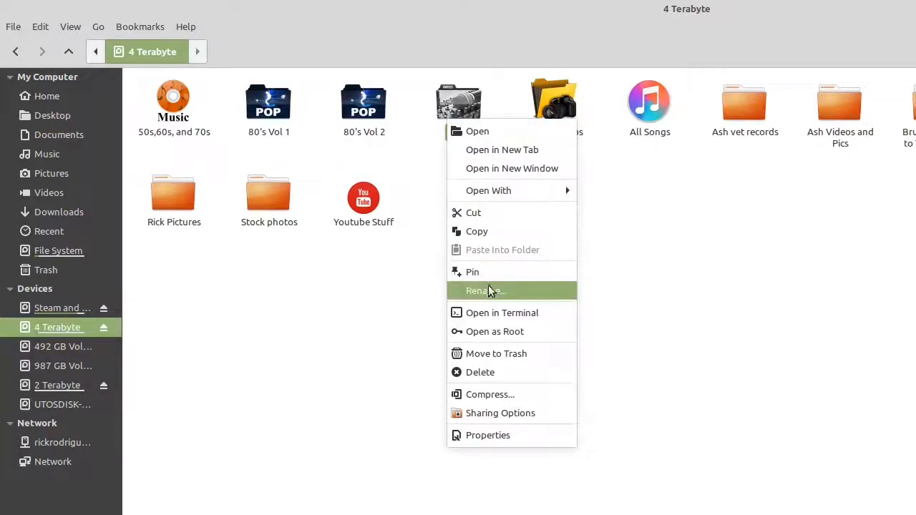
mouse_move(477, 232)
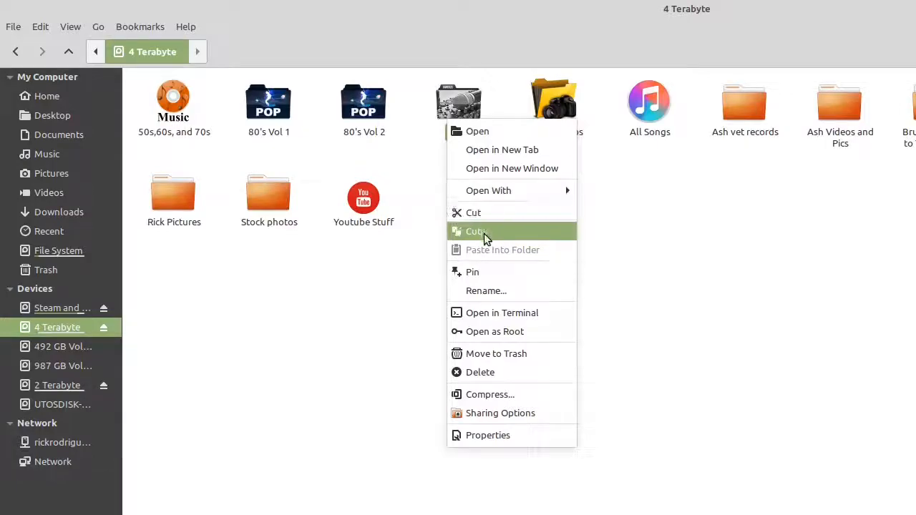
mouse_move(490, 372)
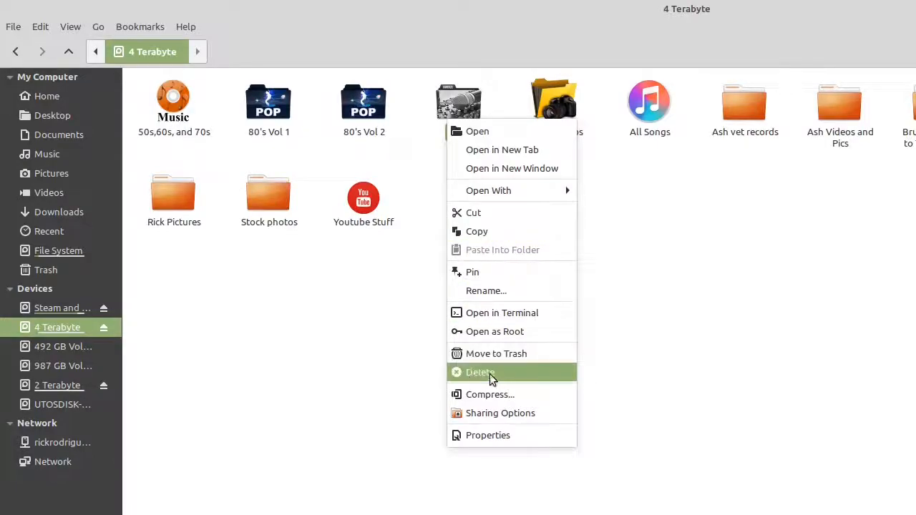
mouse_move(475, 377)
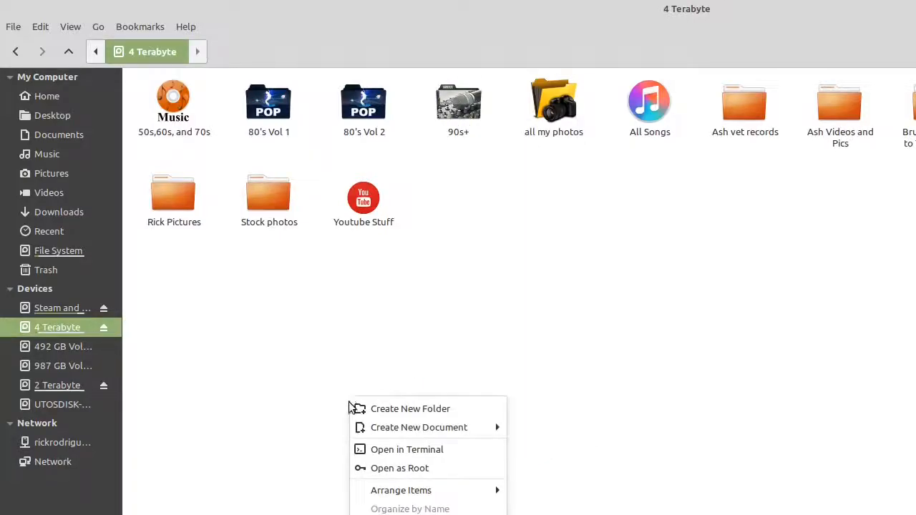
mouse_move(421, 409)
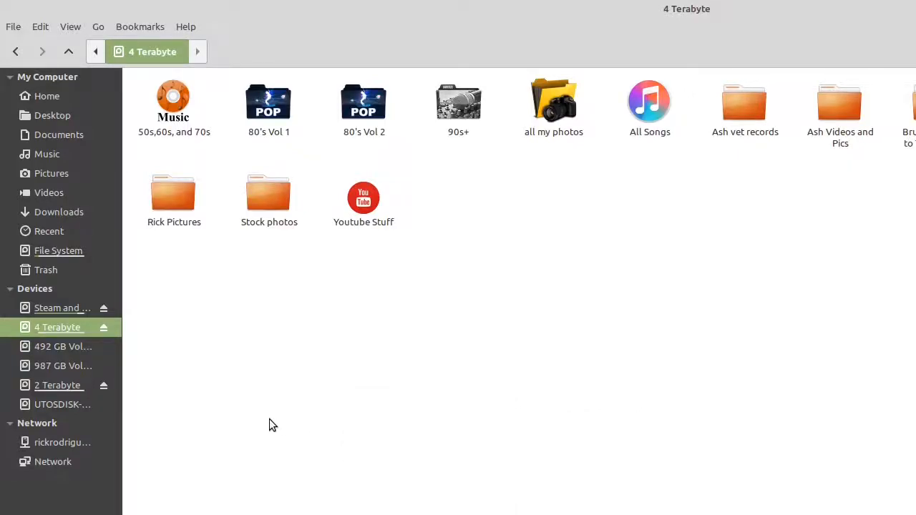
mouse_move(314, 421)
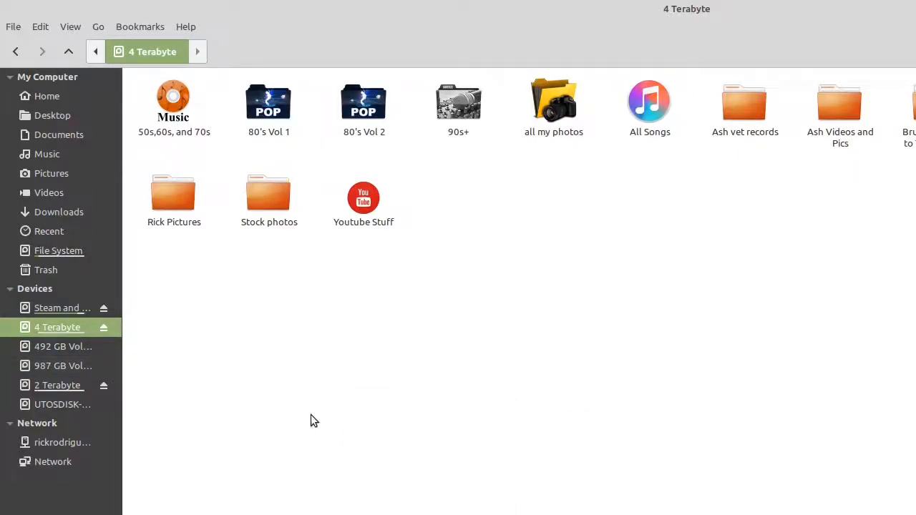
right_click(312, 420)
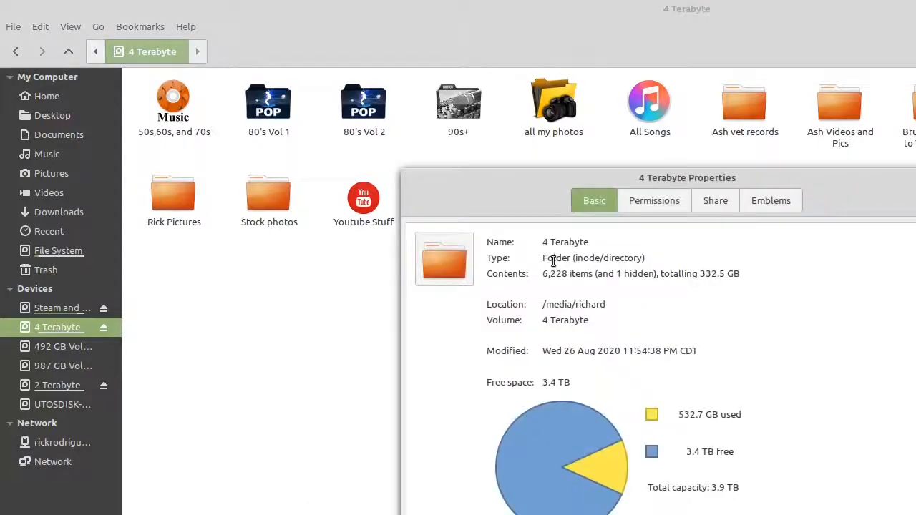
click(653, 201)
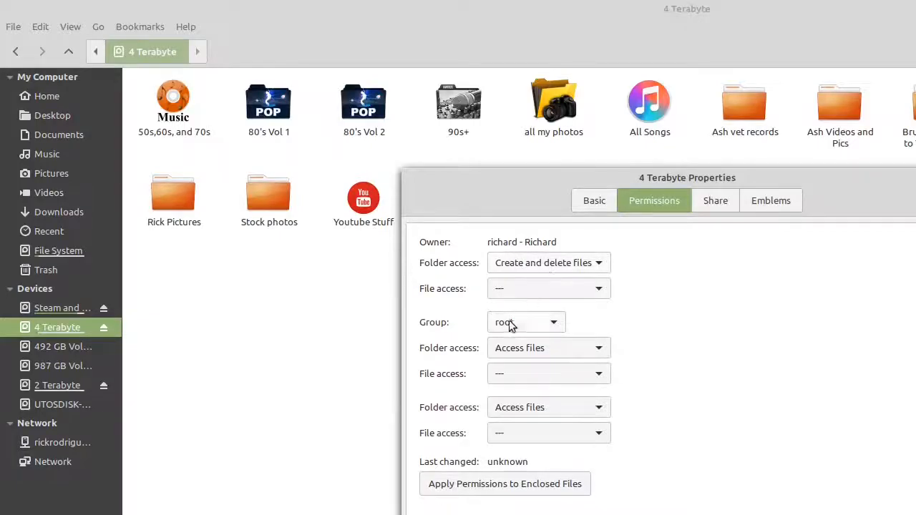
mouse_move(521, 332)
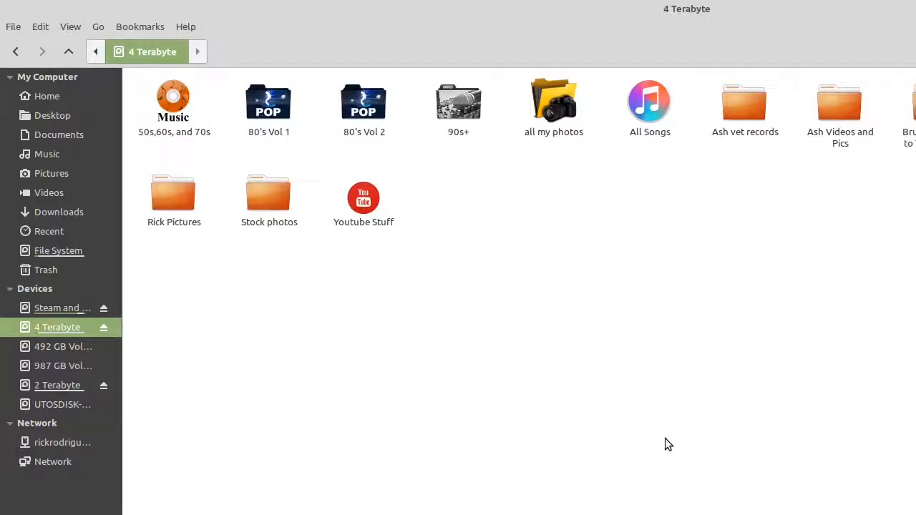
mouse_move(197, 438)
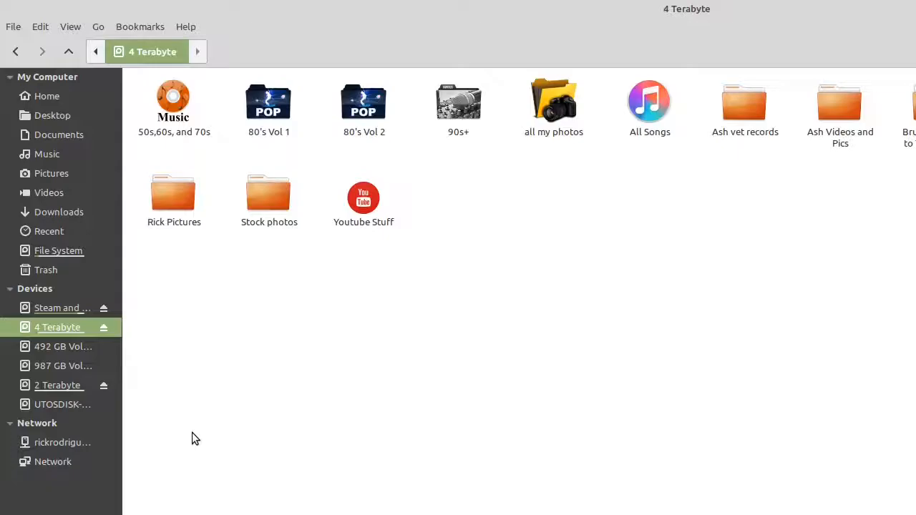
Show the folder's right-click actions in the 4 Terabyte drive, then dismiss them
right_click(197, 438)
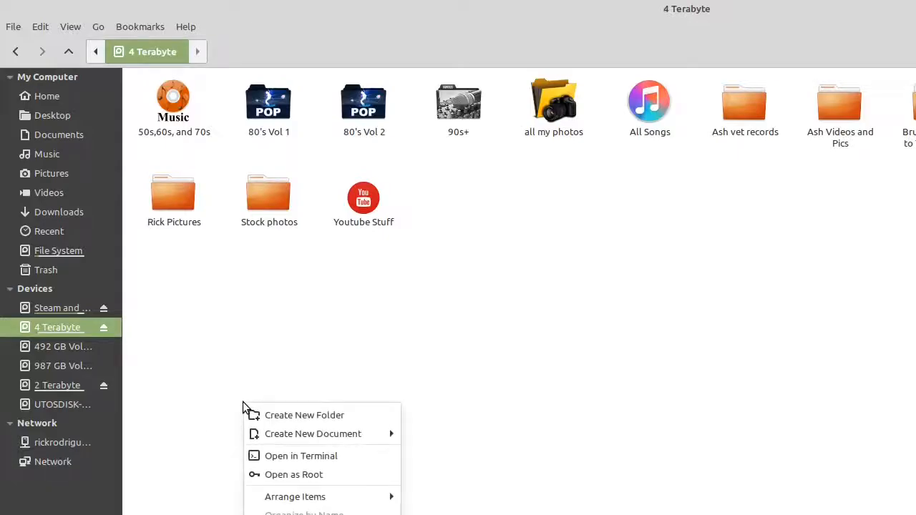
click(684, 294)
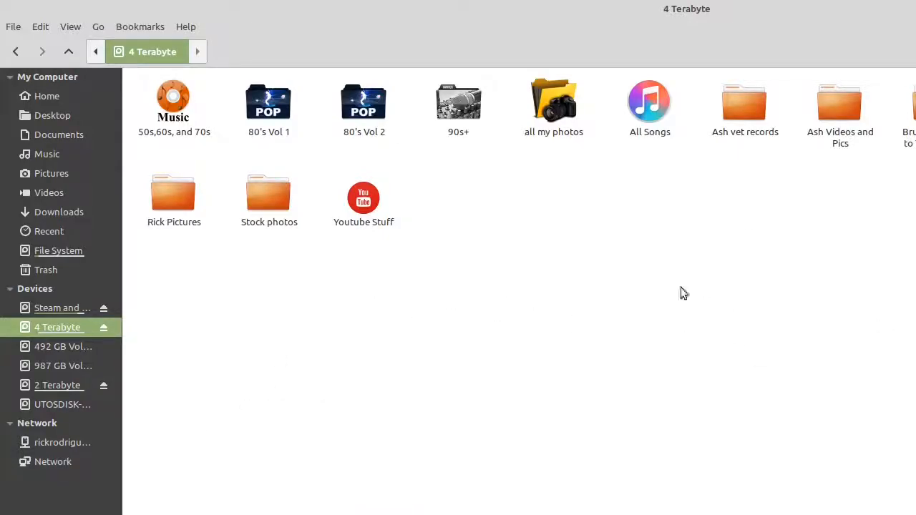
mouse_move(262, 246)
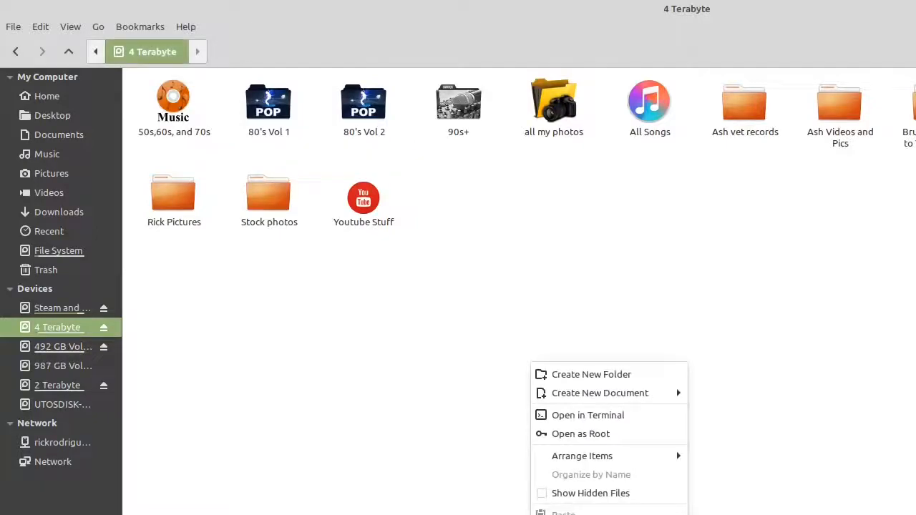
mouse_move(581, 434)
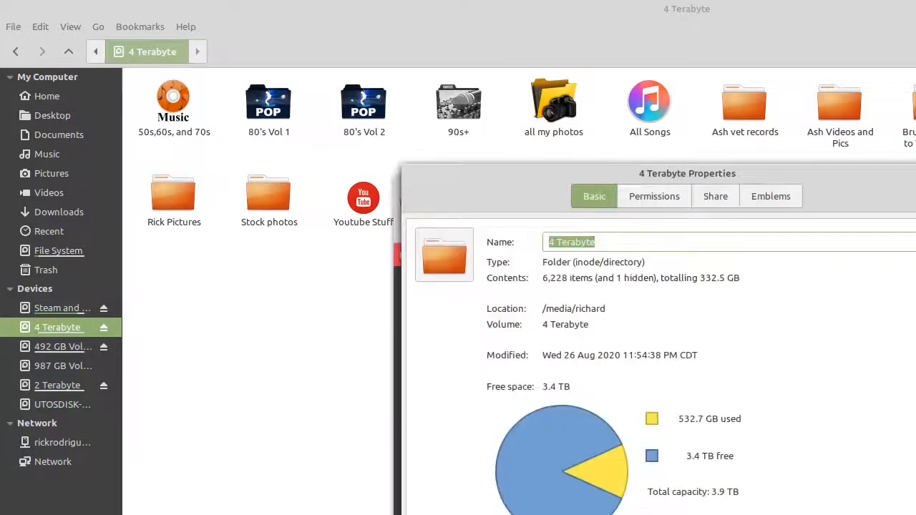
View the Permissions tab and browse the Owner list, keeping richard - Richard
click(652, 196)
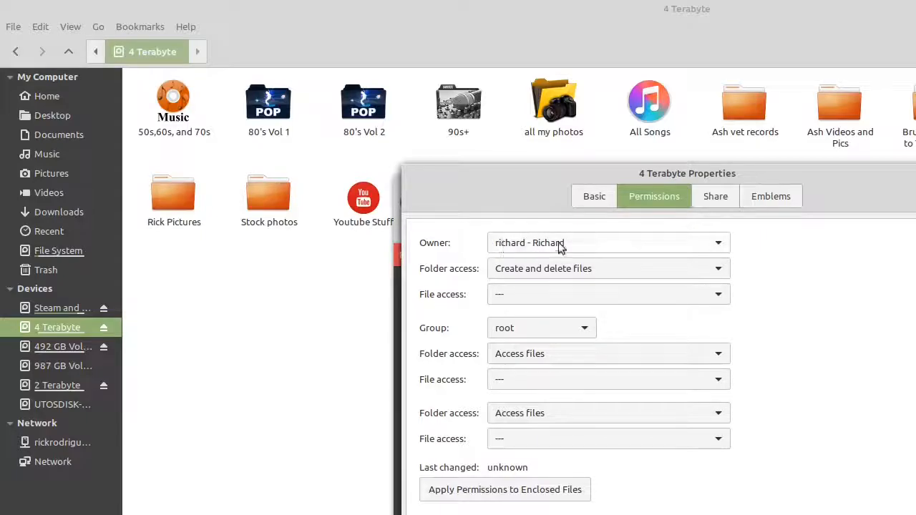
mouse_move(713, 249)
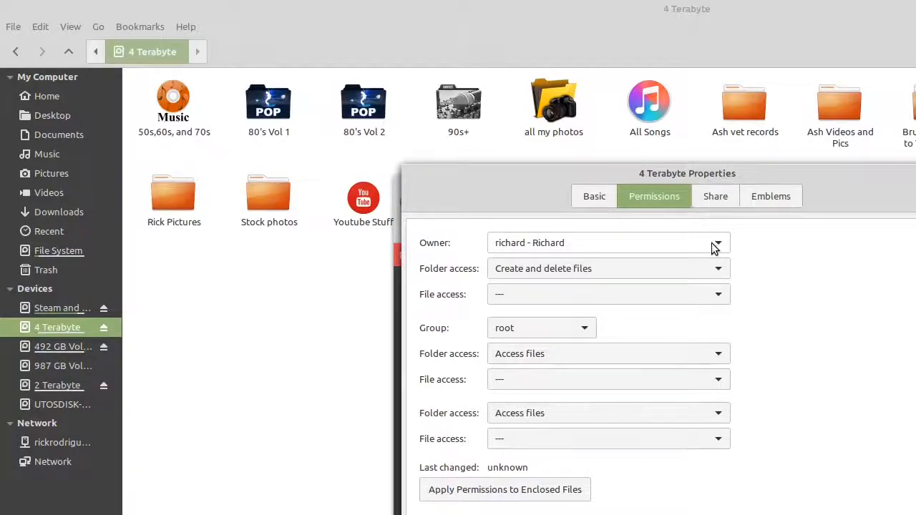
click(716, 243)
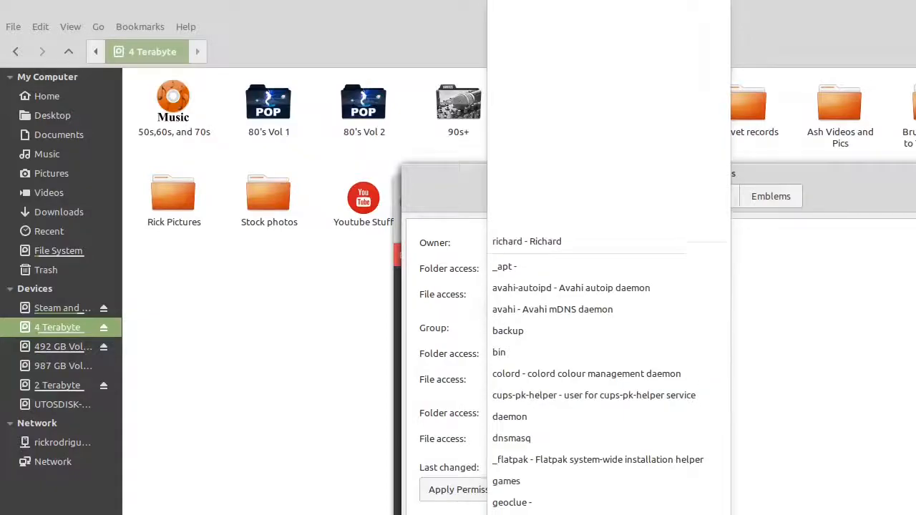
scroll(down, 3)
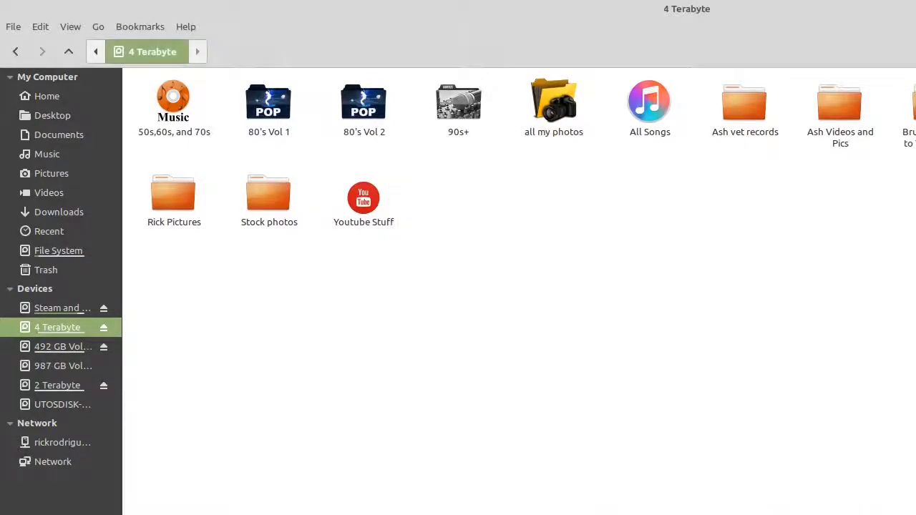
mouse_move(811, 301)
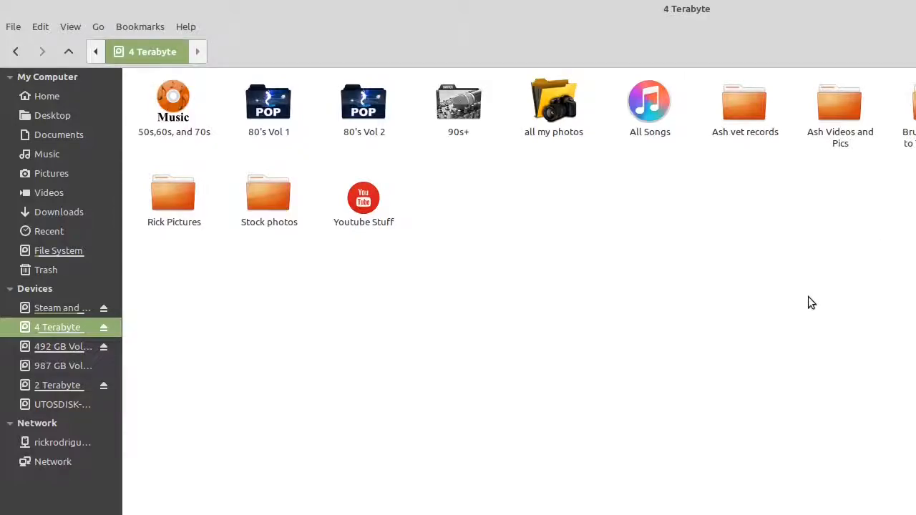